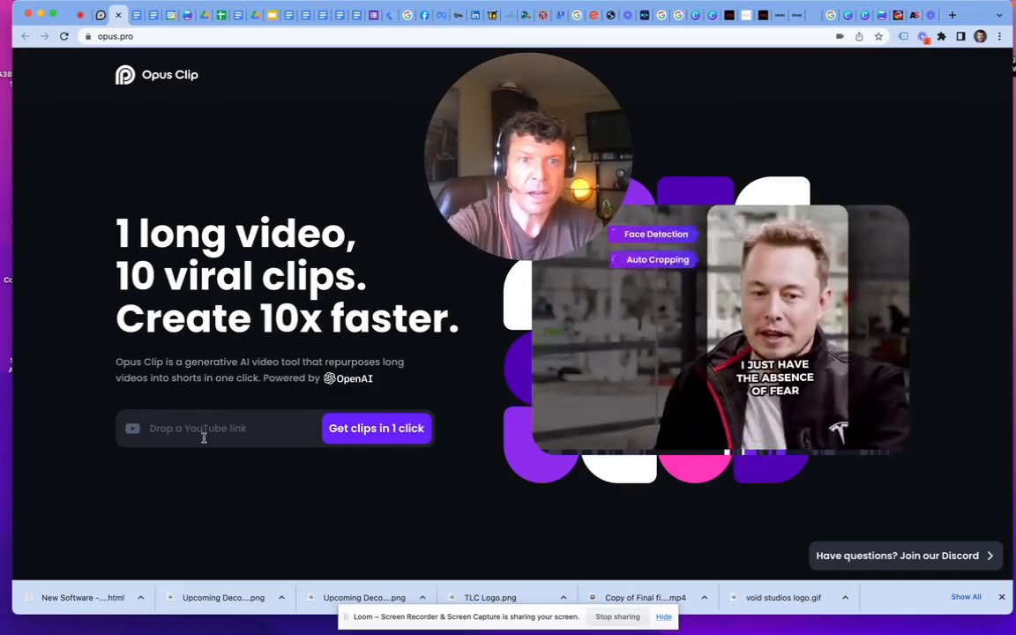
# Paste the copied YouTube URL into the 'Drop a YouTube link' box.
pyautogui.rightClick(198, 428)
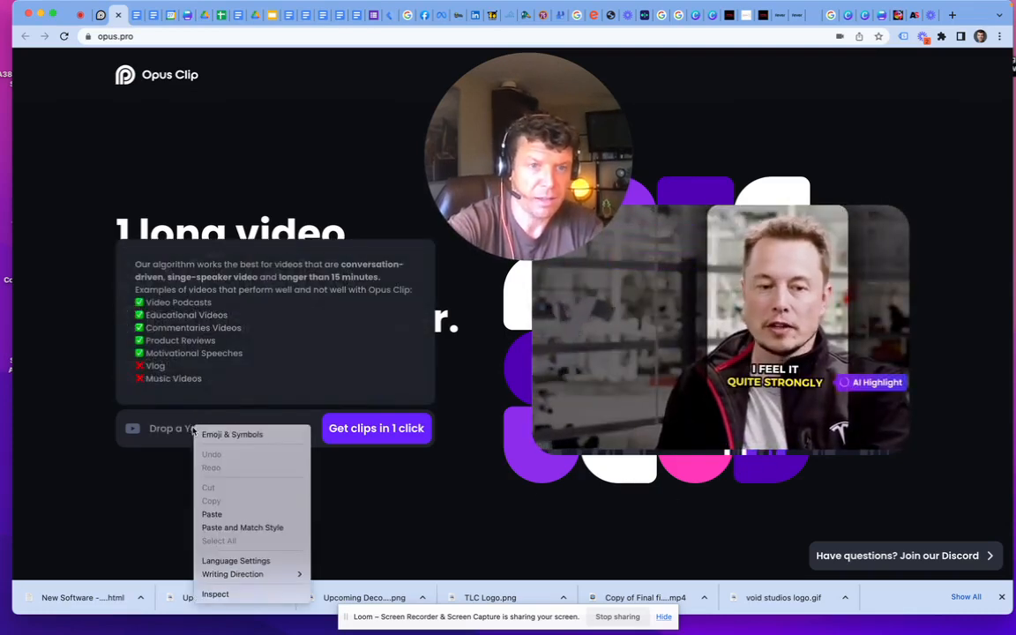
pyautogui.moveTo(212, 514)
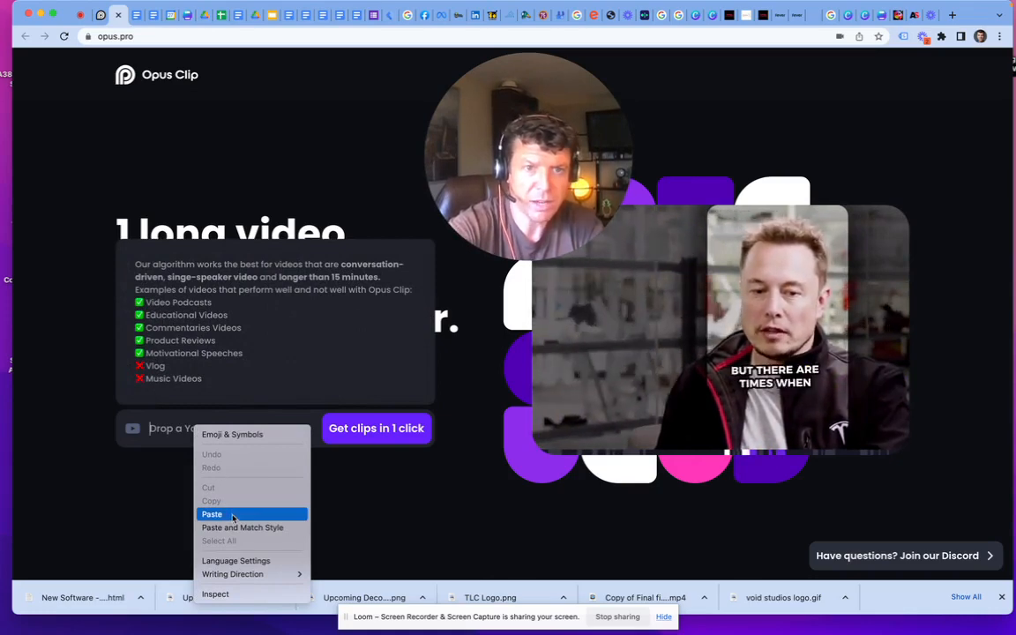
pyautogui.click(212, 514)
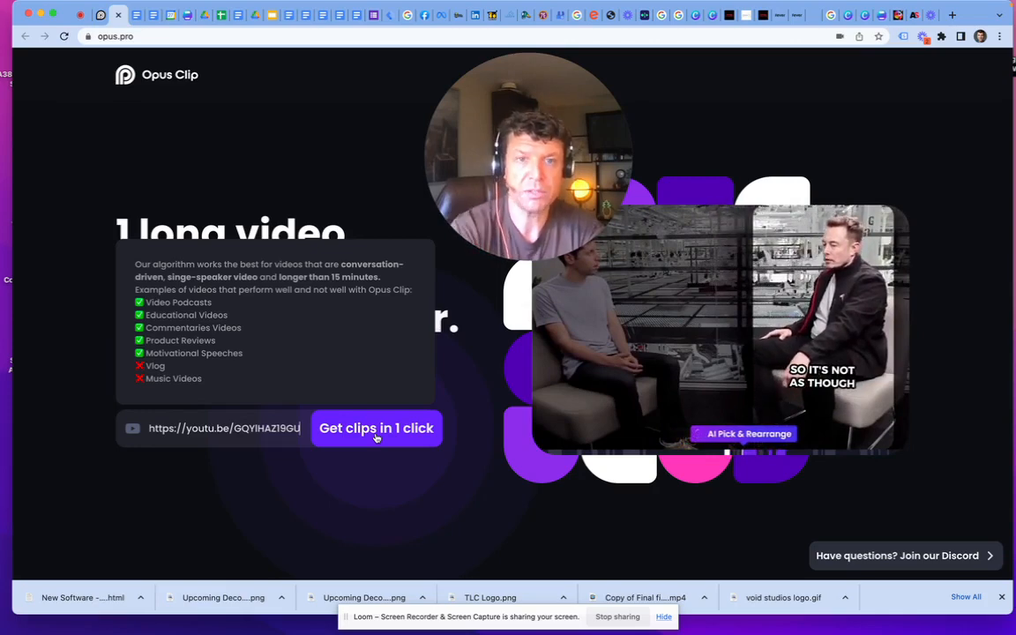
pyautogui.click(376, 428)
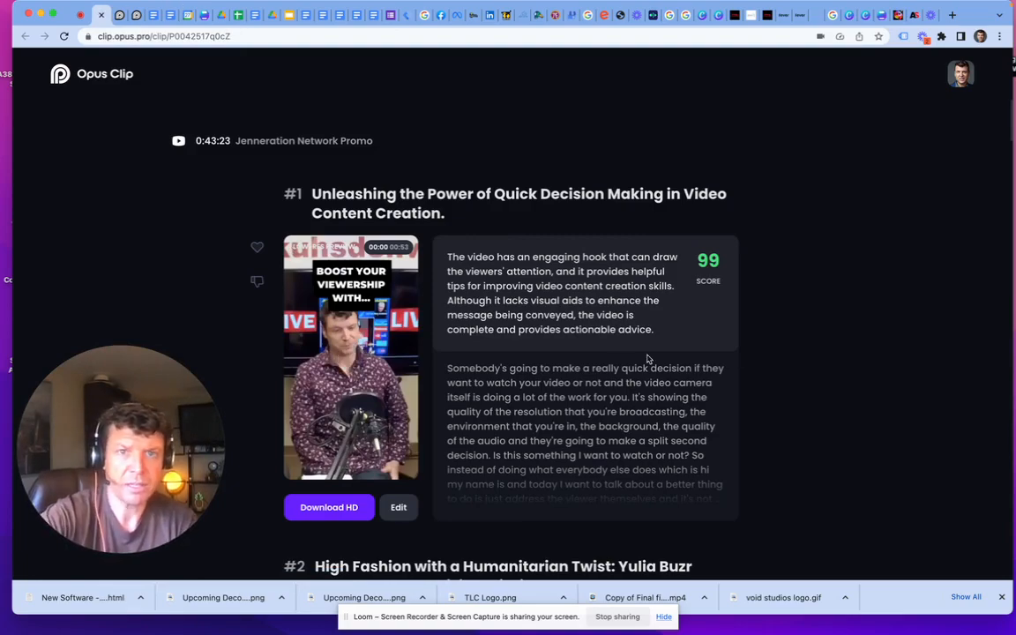
pyautogui.scroll(-3)
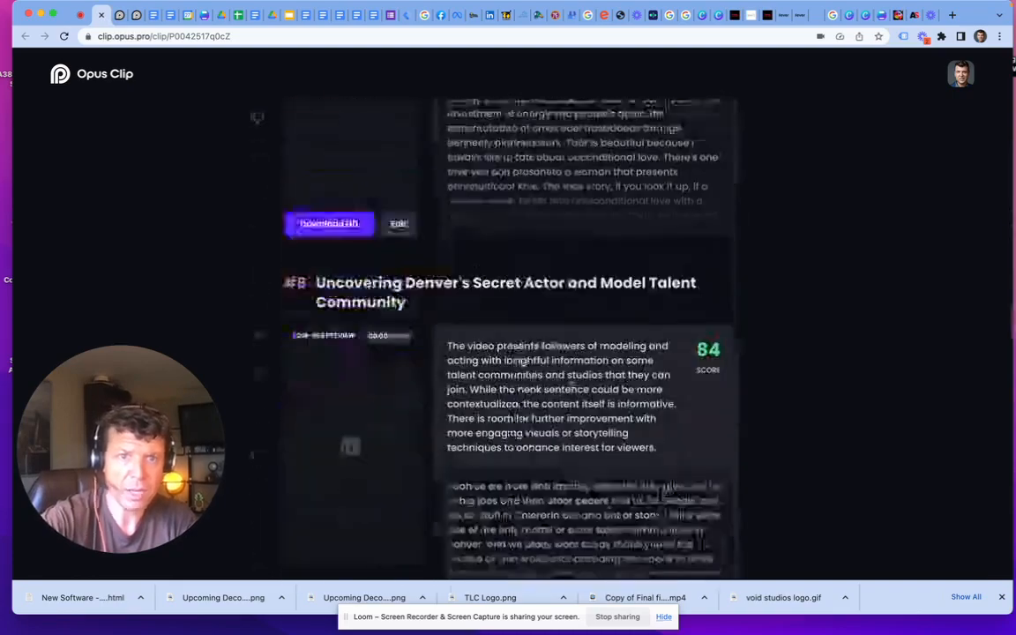
pyautogui.scroll(-3)
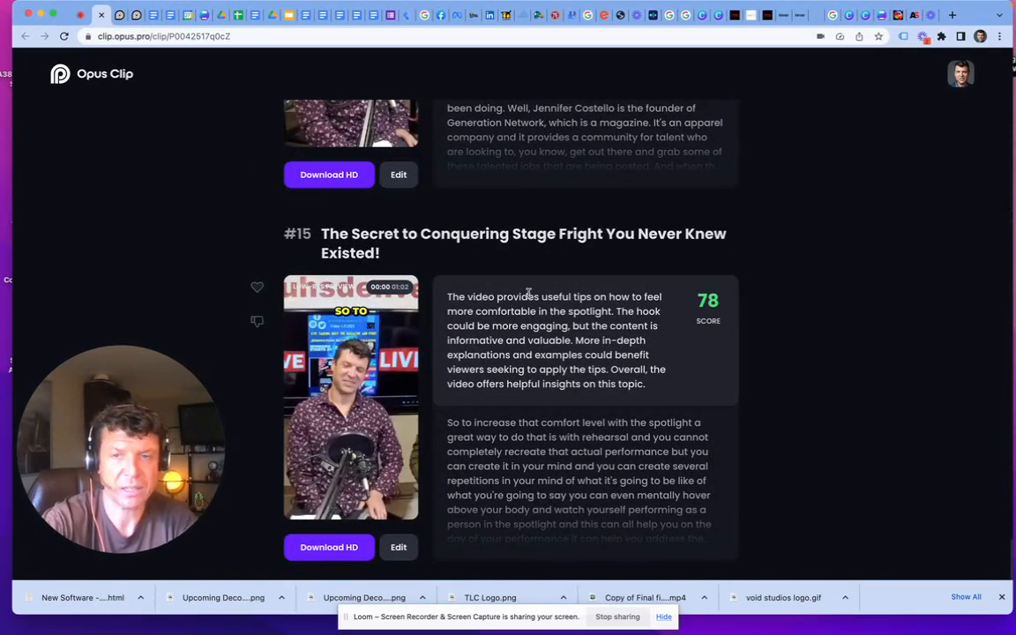
pyautogui.moveTo(709, 300)
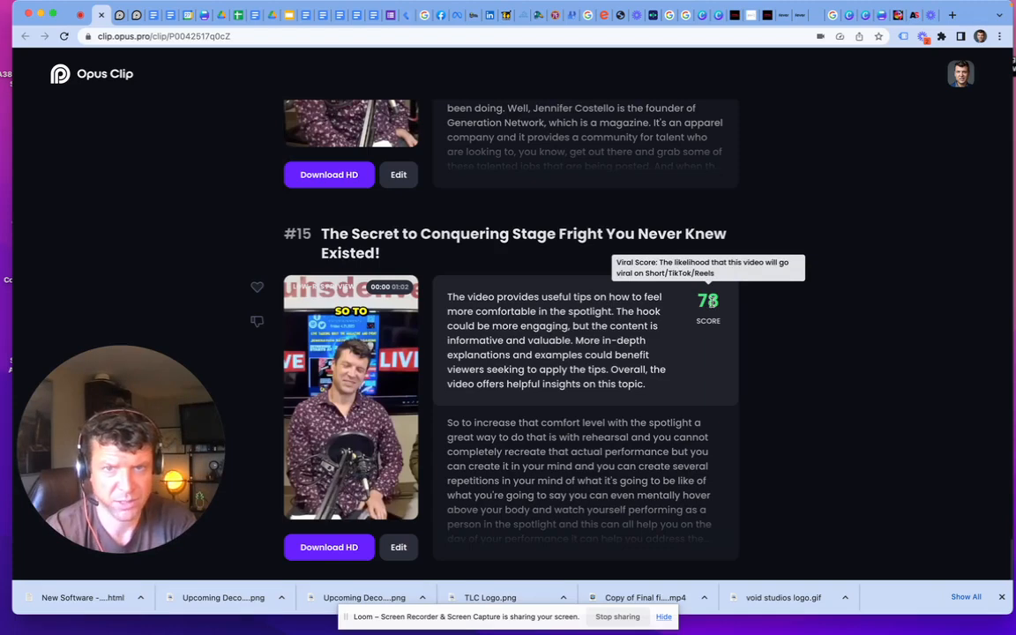
pyautogui.moveTo(536, 305)
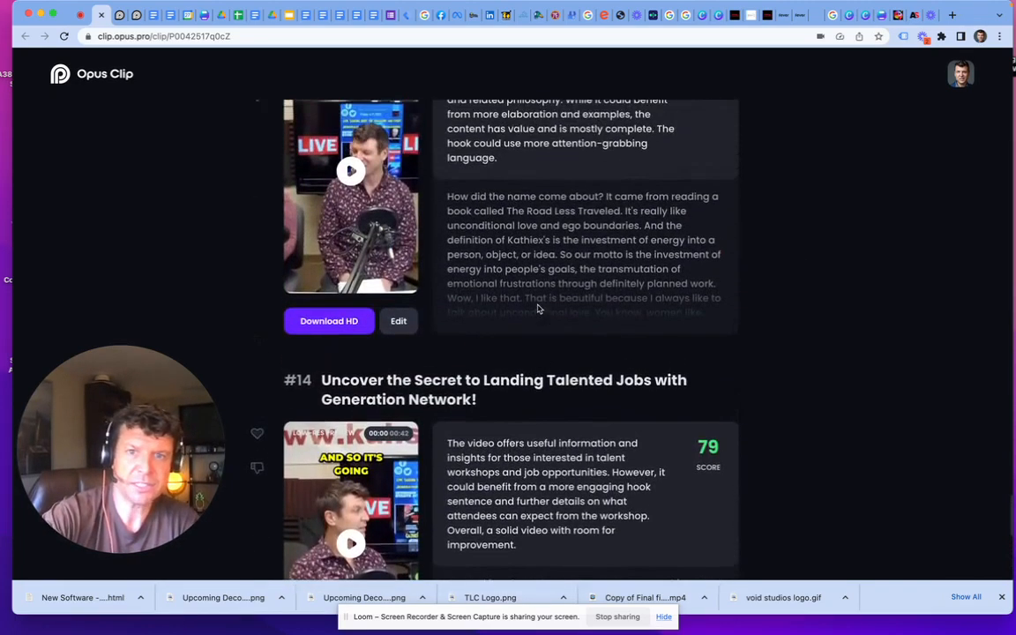
pyautogui.scroll(3)
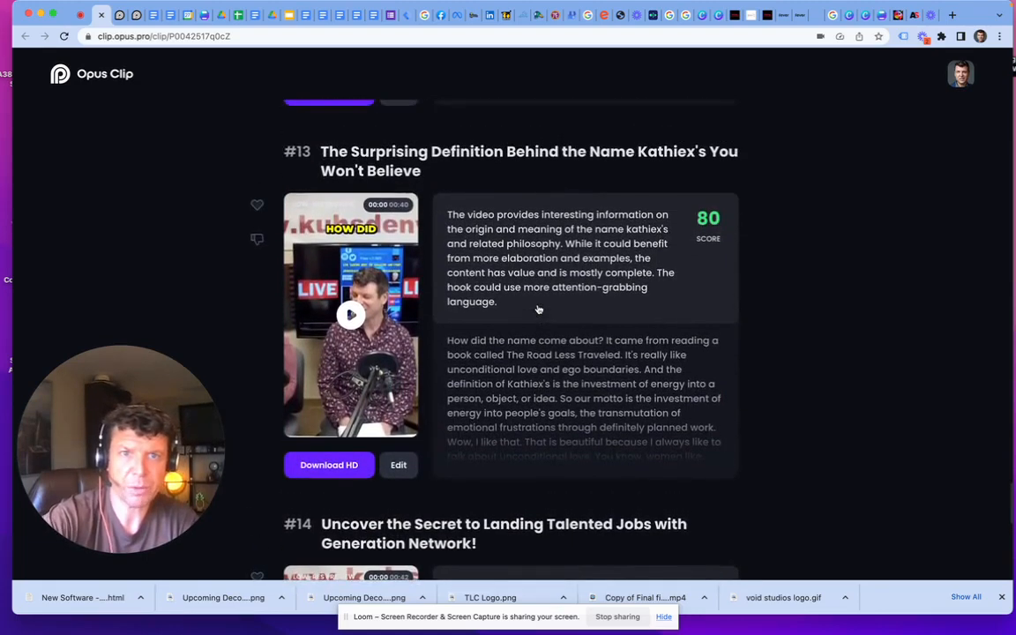
pyautogui.scroll(-3)
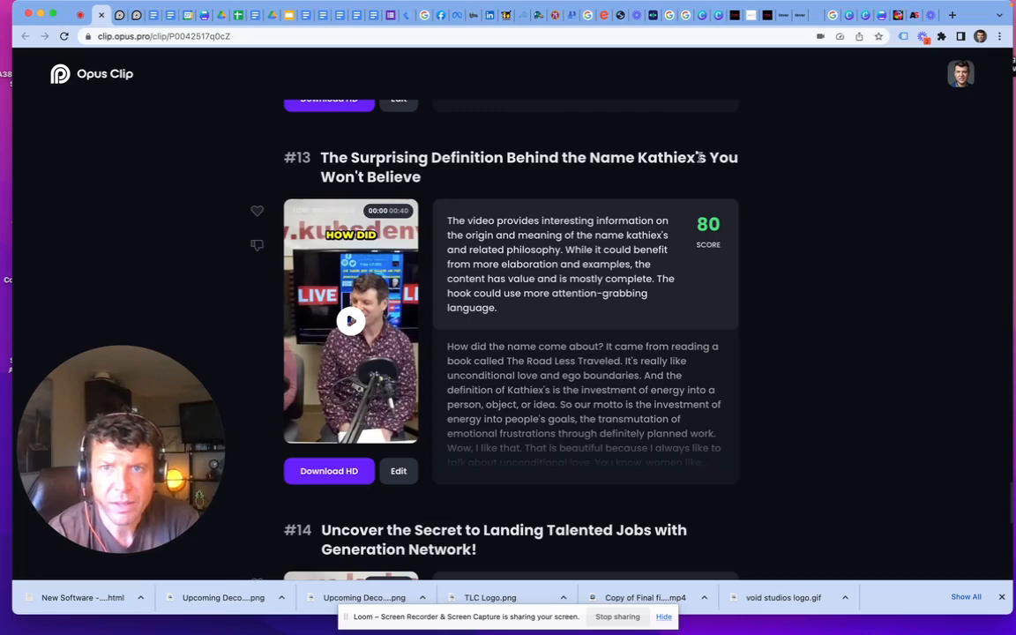
pyautogui.doubleClick(670, 157)
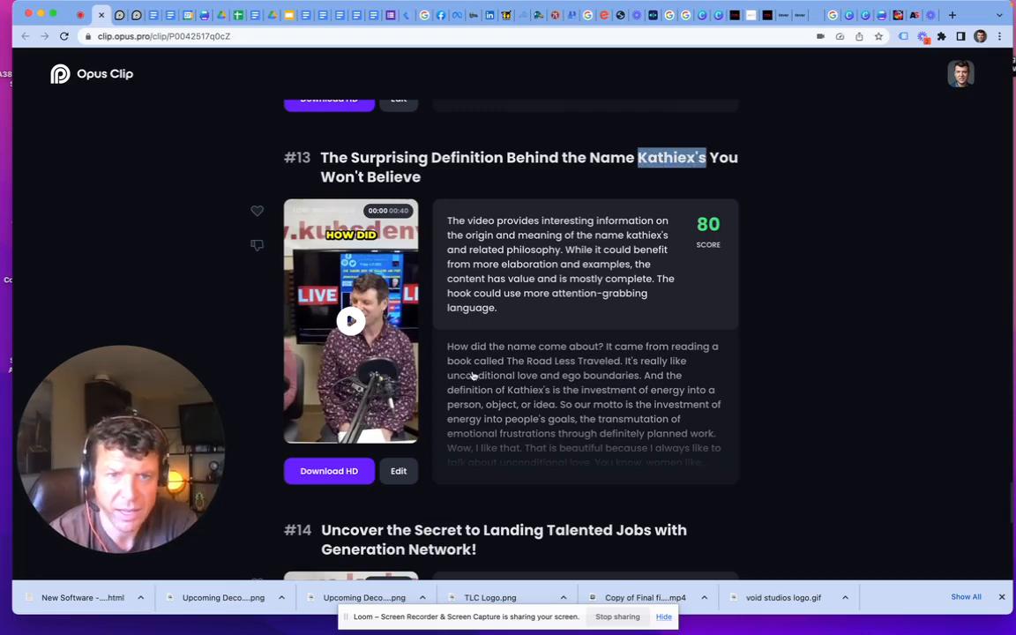
pyautogui.click(399, 470)
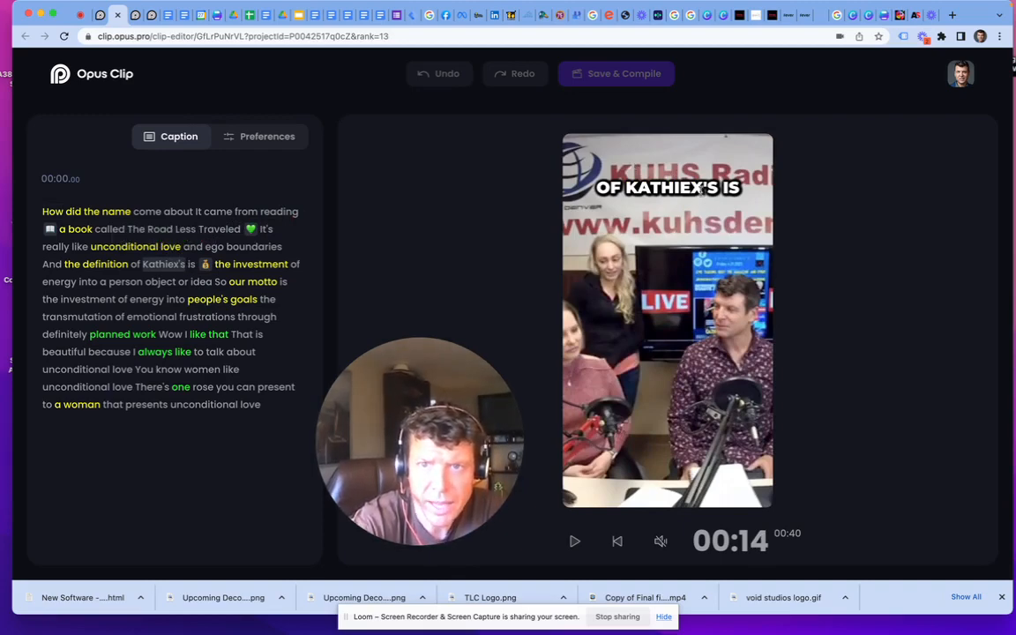
# Select the misspelled word 'Kathiex's' in clip #13's caption transcript.
pyautogui.doubleClick(163, 264)
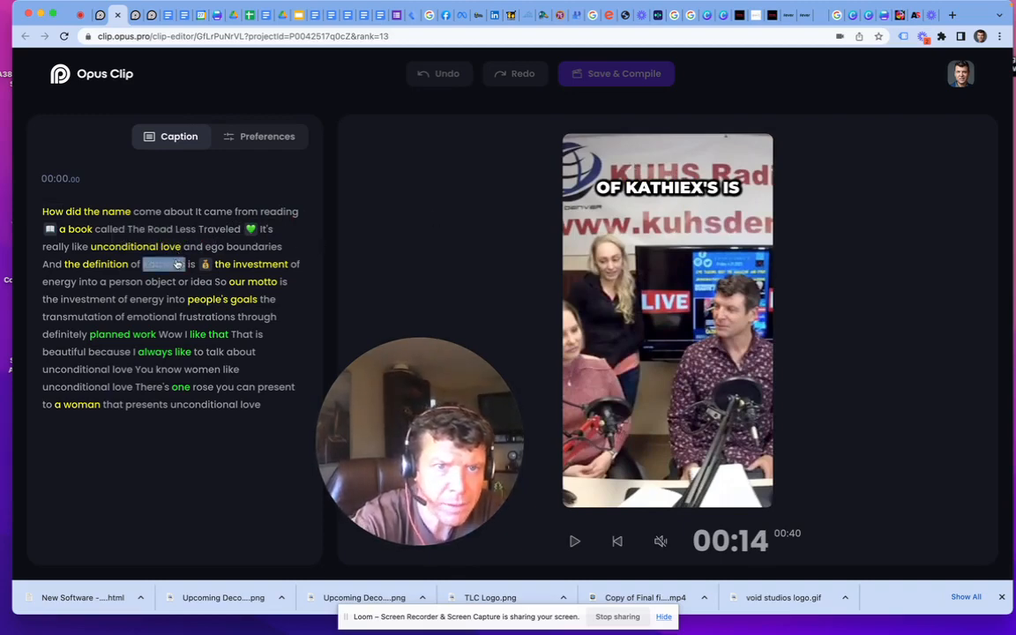